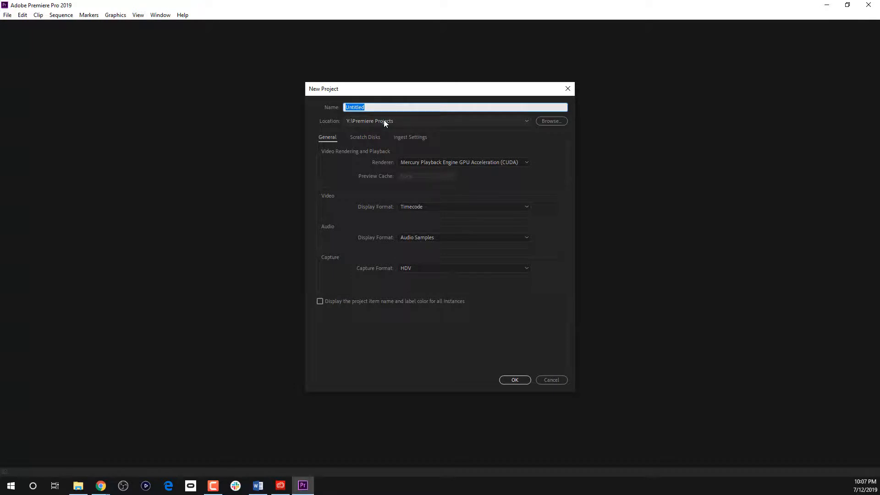
# Enter 'Rode Wireless Go Stop Animation' as the project name, fixing a typo.
pyautogui.write('Rode Write')
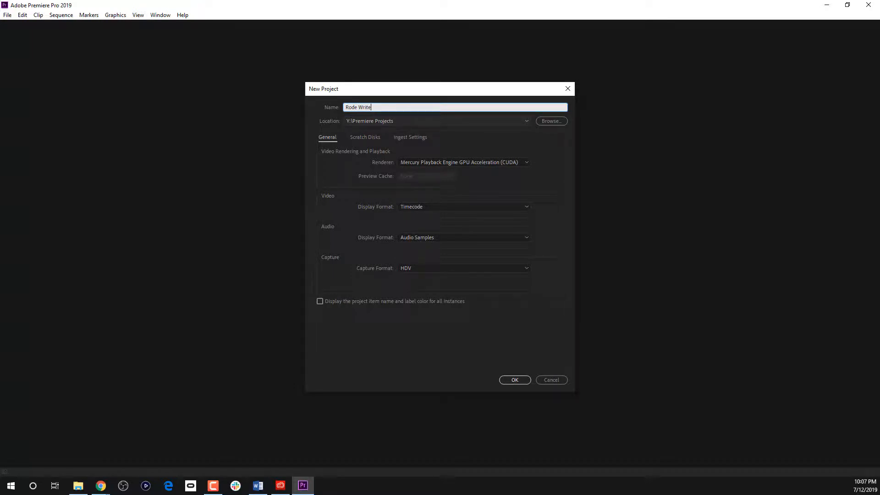
pyautogui.press('Backspace')
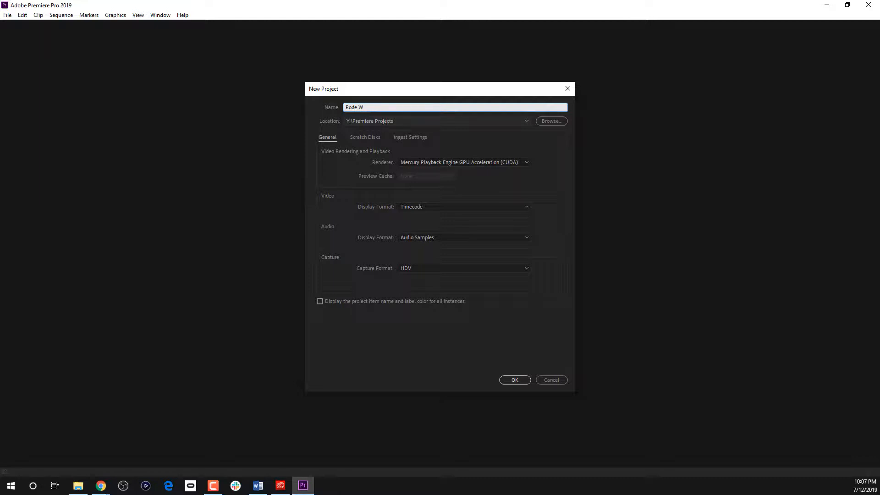
pyautogui.write('ireless G')
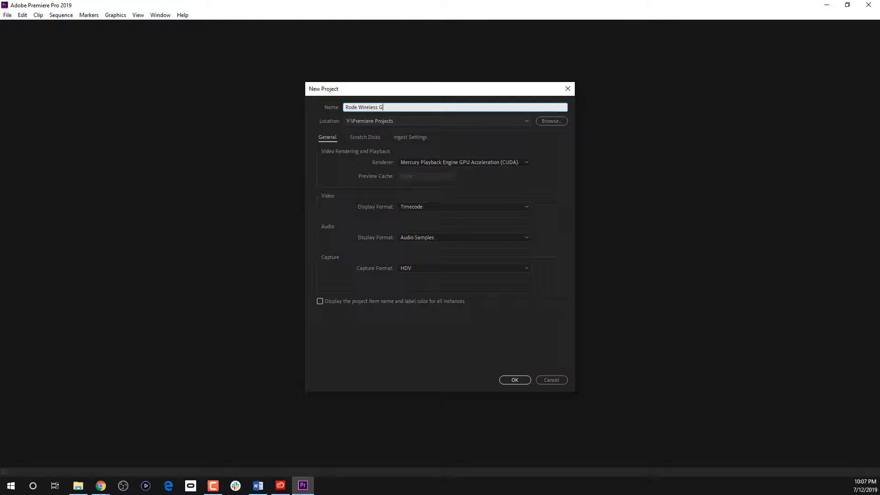
pyautogui.write('o Stop')
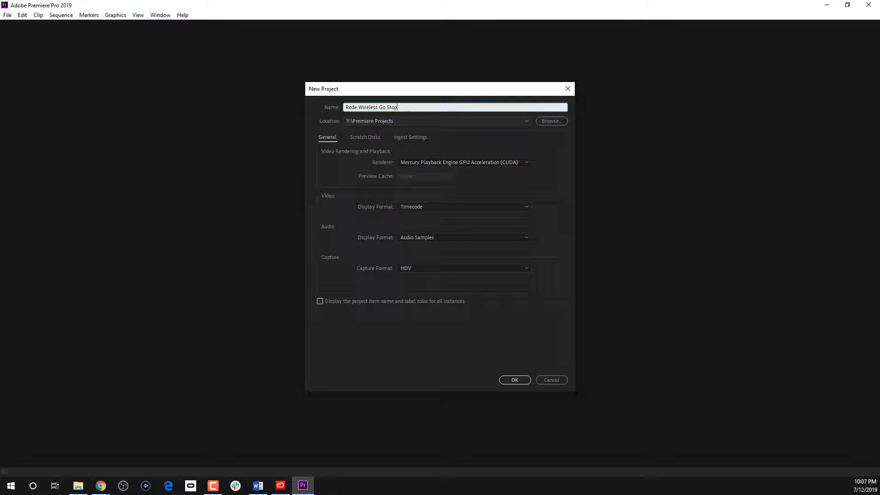
pyautogui.write('Animation')
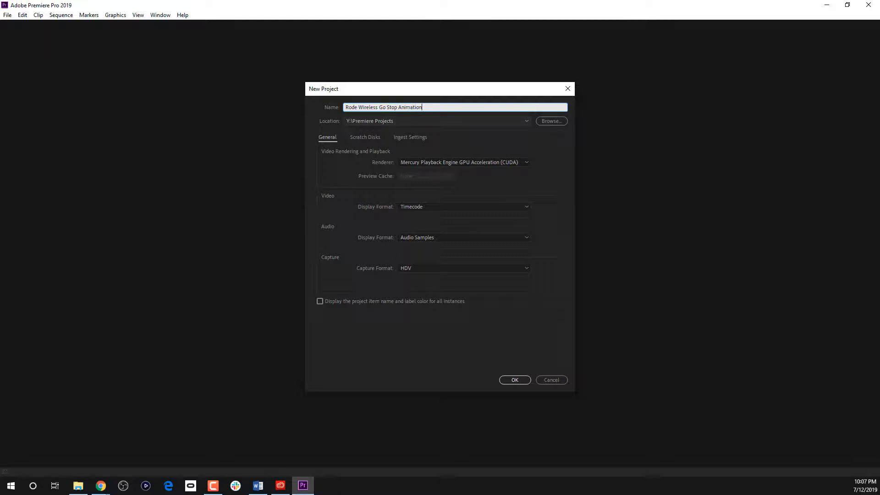
pyautogui.moveTo(453, 191)
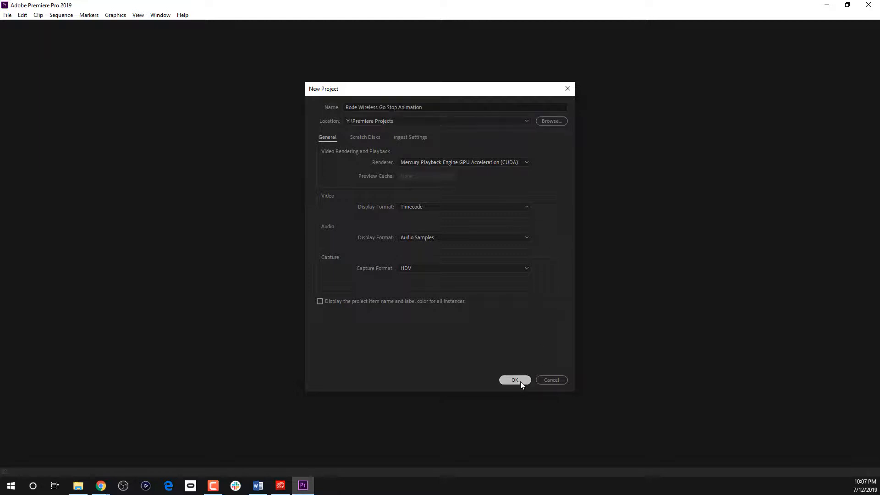
# Confirm the new project and save it with Ctrl+S.
pyautogui.click(515, 380)
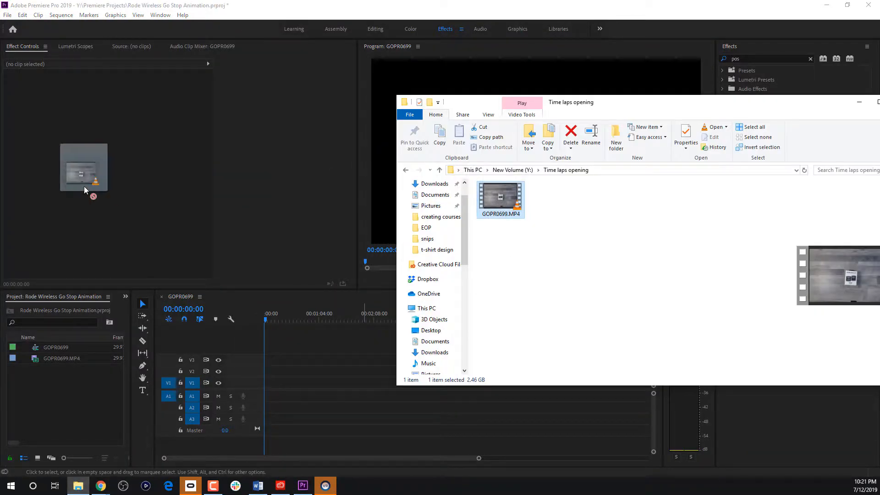
pyautogui.press('ctrl+s')
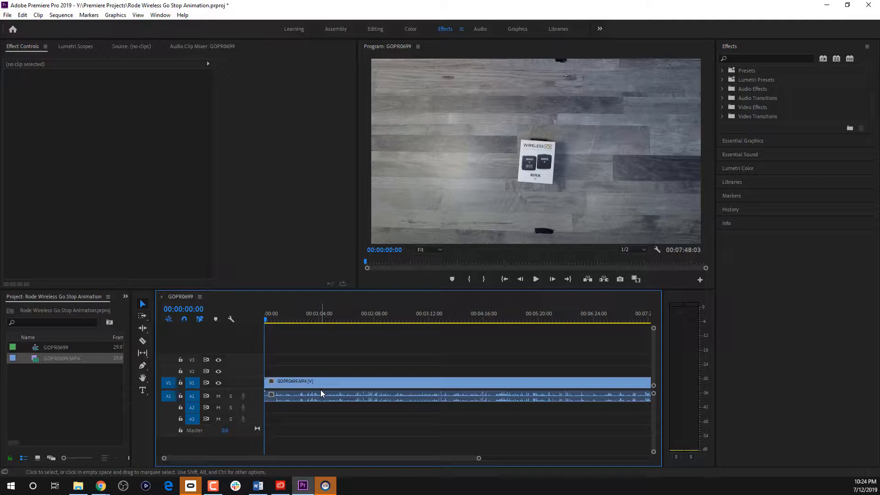
# Scrub through the GOPR0699 footage and cut the clip near the 1:42 mark.
pyautogui.click(271, 320)
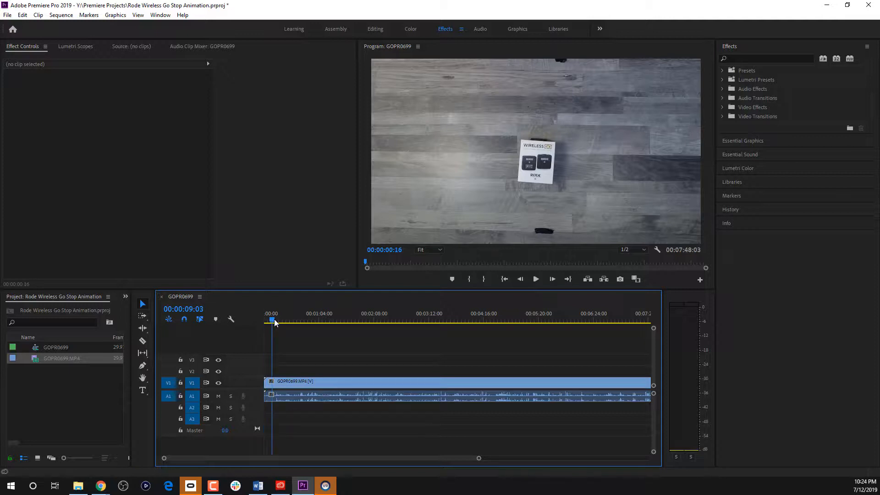
pyautogui.click(440, 320)
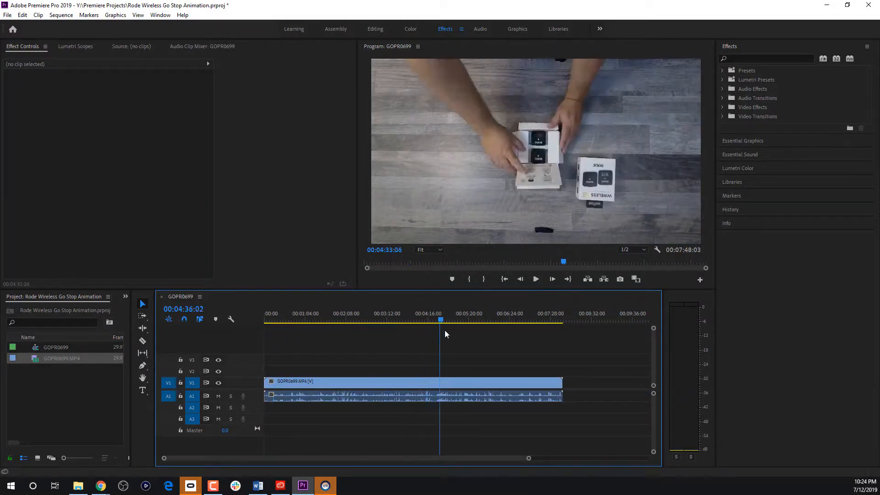
pyautogui.click(424, 320)
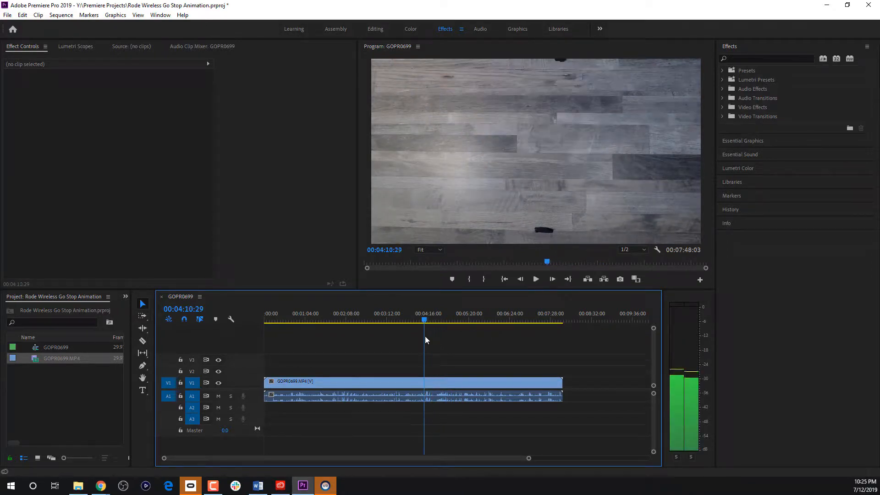
pyautogui.click(348, 393)
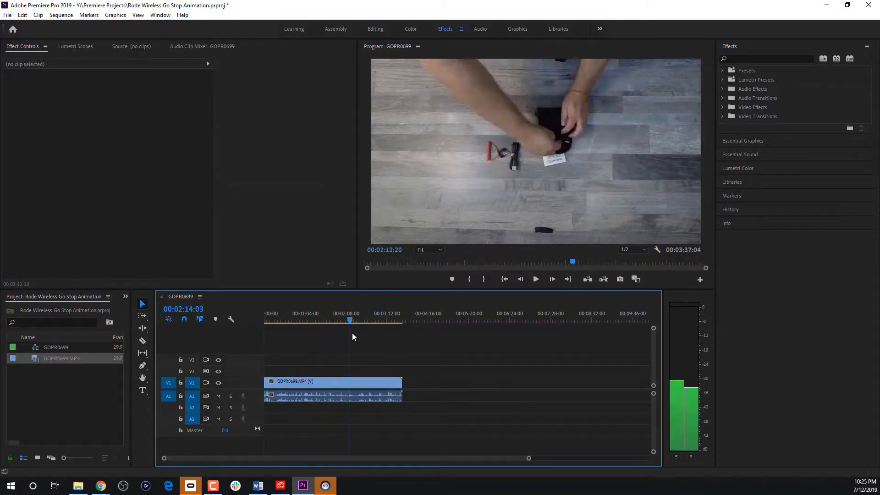
pyautogui.click(313, 320)
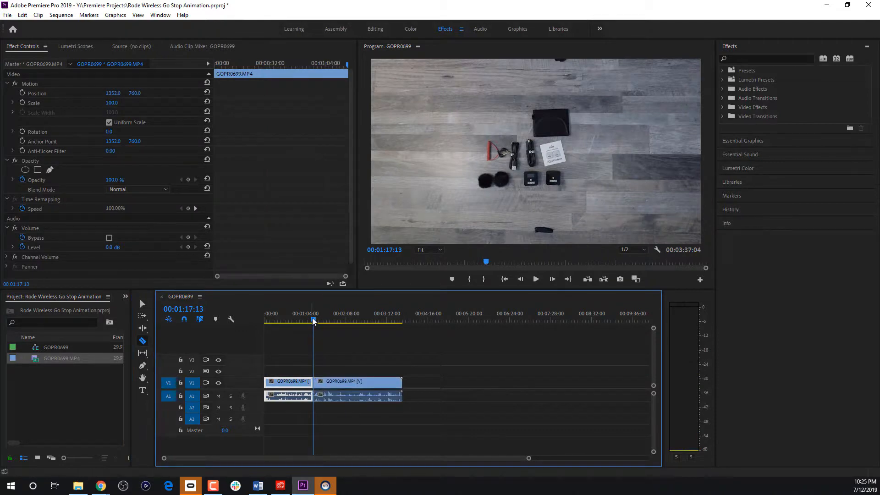
pyautogui.click(383, 320)
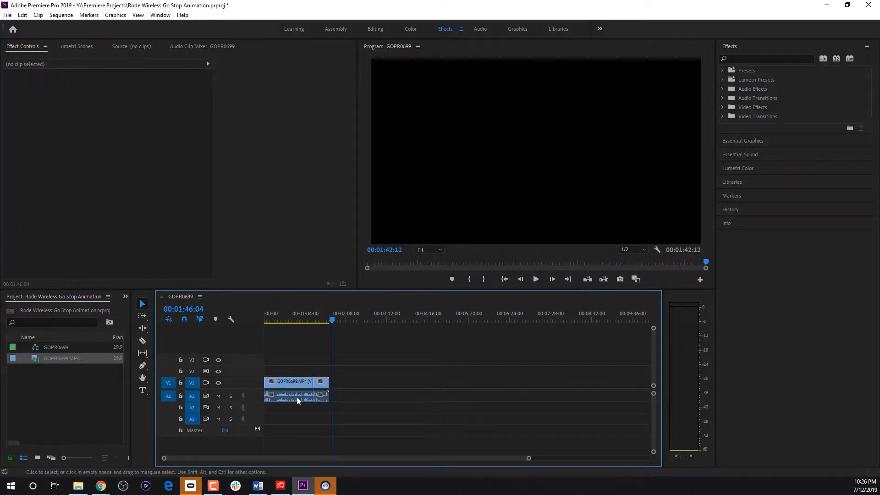
# Unlink and drop the clip's audio, then nest the video as Nested Sequence 02.
pyautogui.rightClick(296, 395)
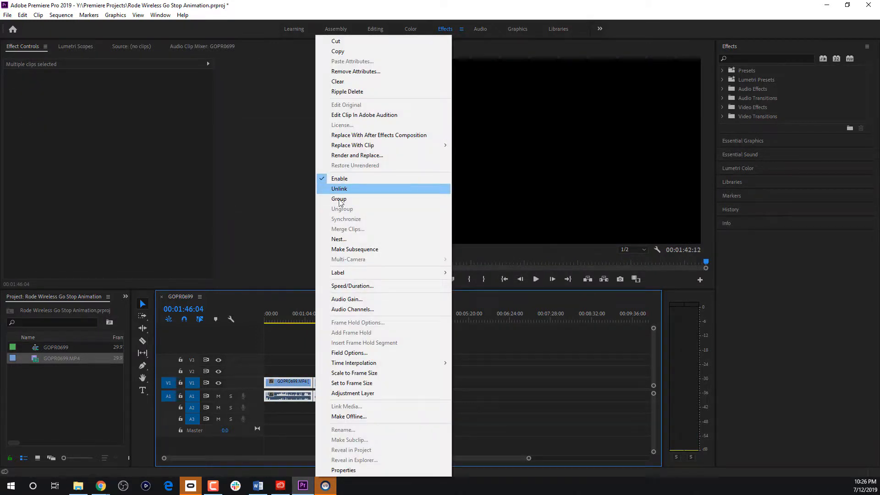
pyautogui.click(340, 199)
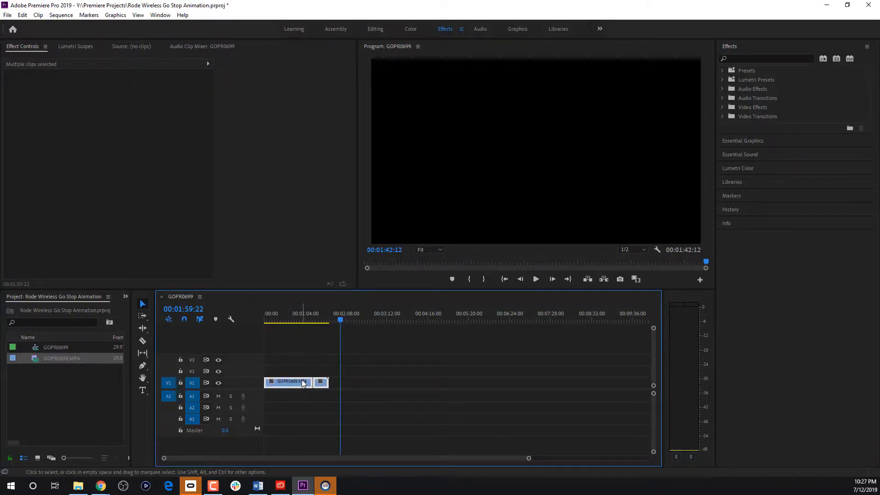
pyautogui.rightClick(290, 382)
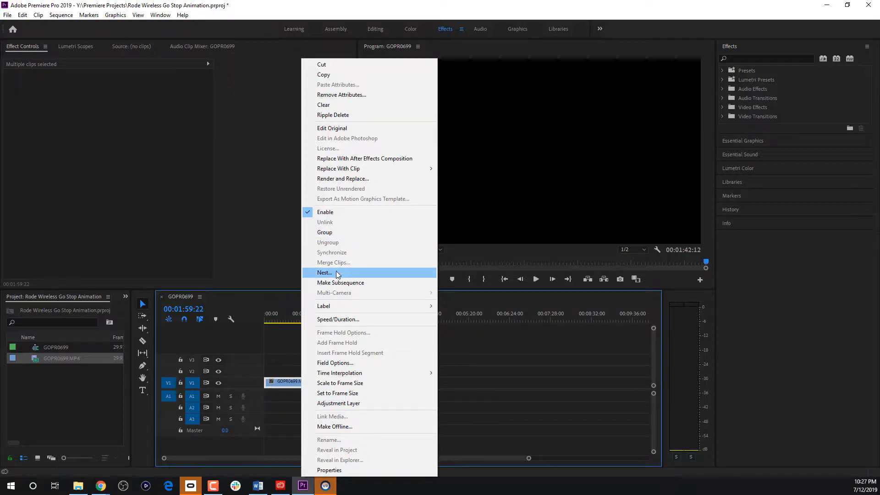
pyautogui.click(324, 272)
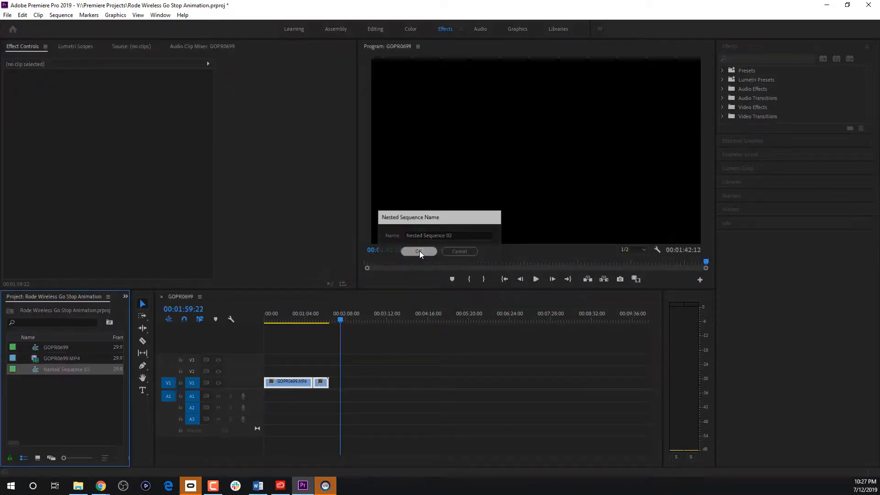
pyautogui.click(419, 250)
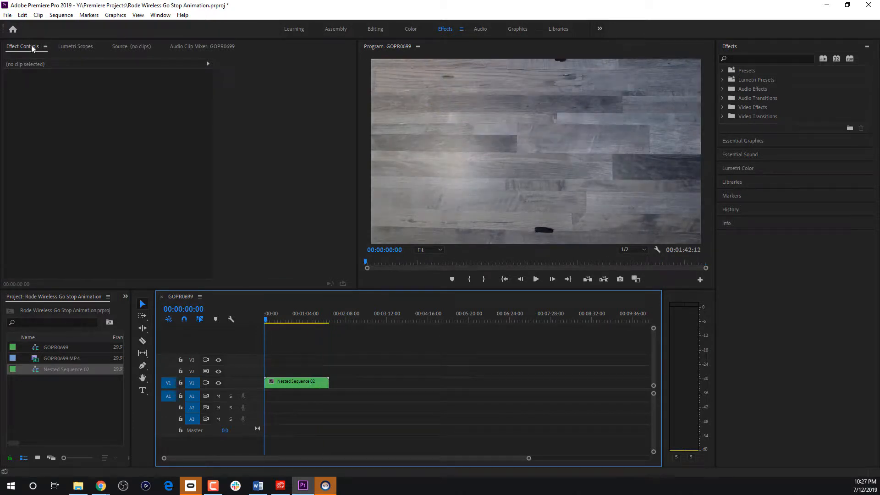
# Select the nested clip and enlarge its Scale to about 121%, checking the framing.
pyautogui.click(312, 395)
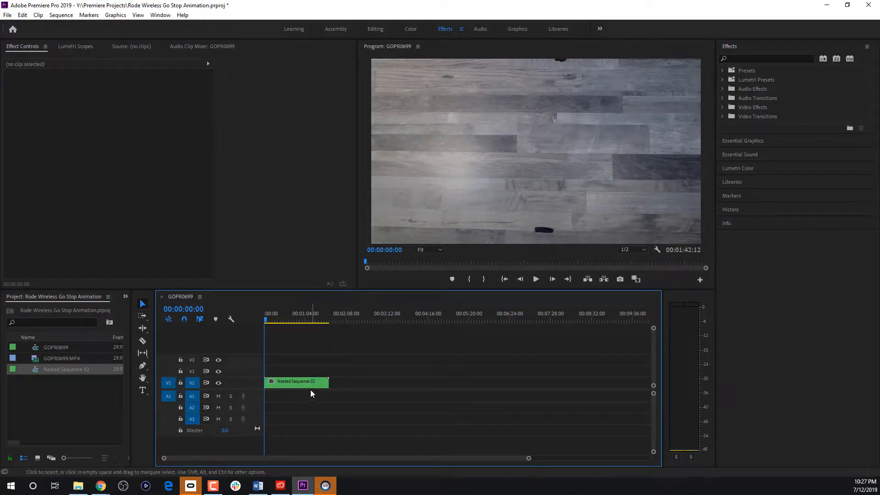
pyautogui.click(296, 383)
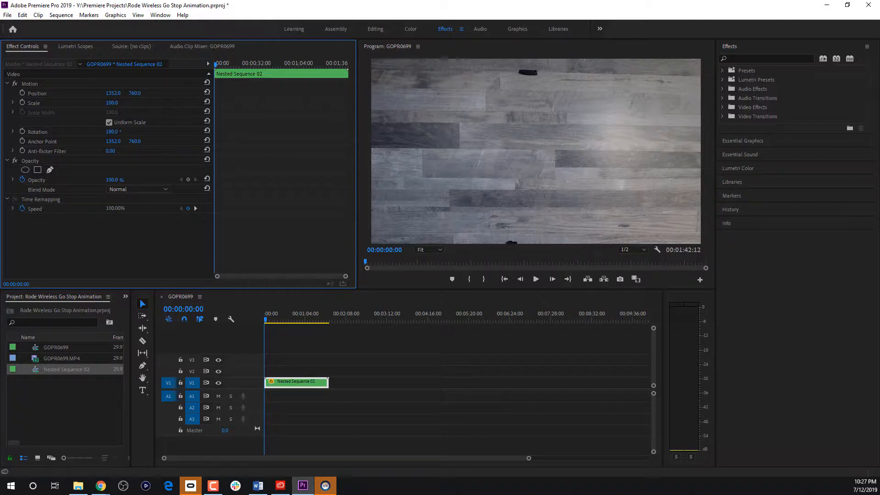
pyautogui.moveTo(112, 103); pyautogui.dragTo(118, 103)
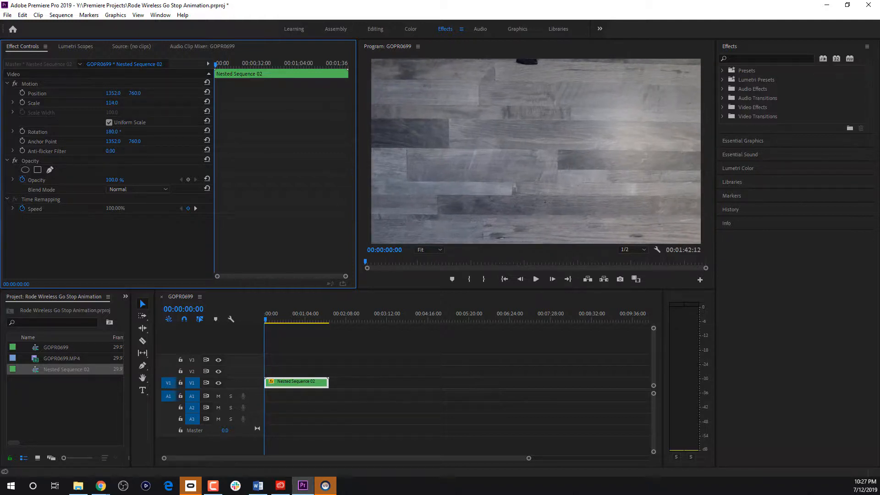
pyautogui.click(265, 324)
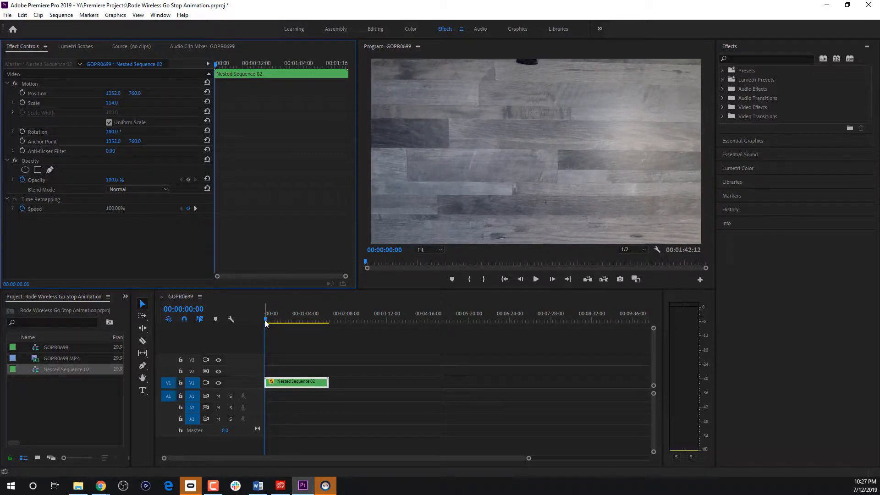
pyautogui.click(318, 320)
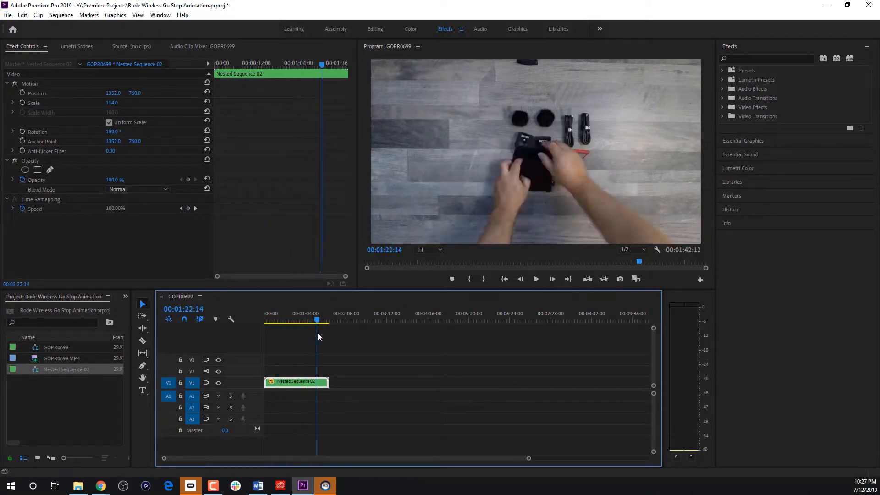
pyautogui.click(503, 280)
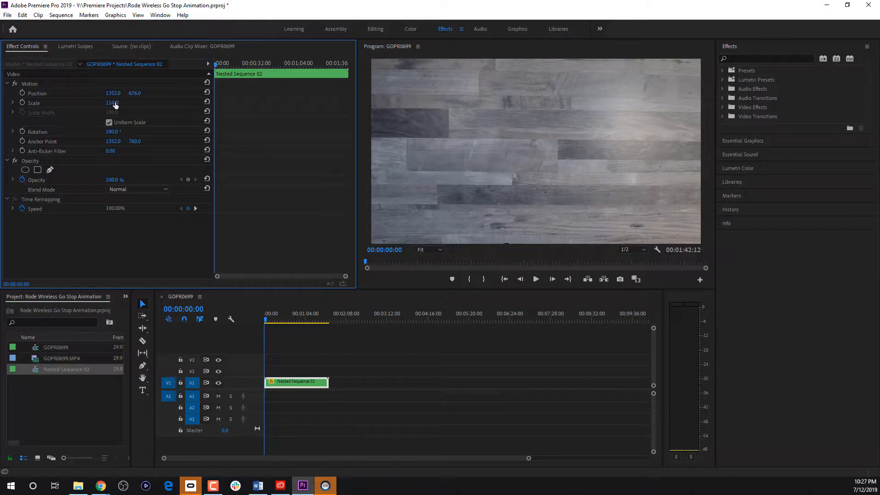
pyautogui.moveTo(113, 103); pyautogui.dragTo(118, 103)
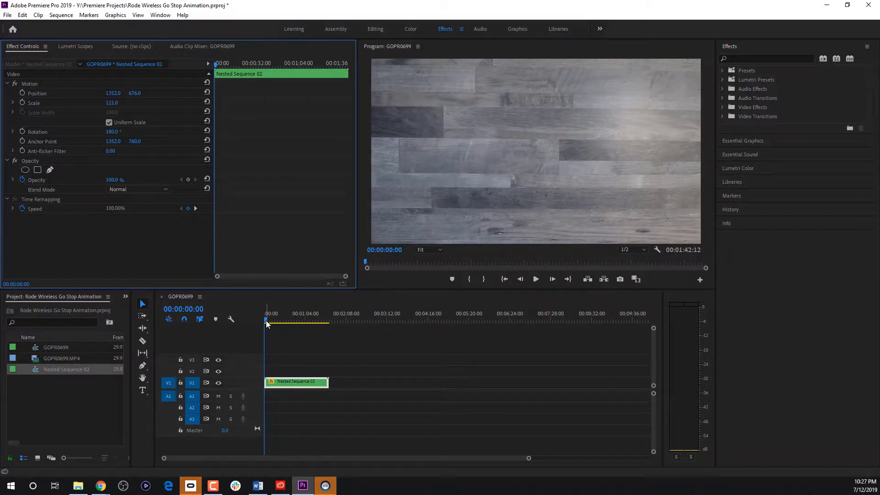
pyautogui.click(314, 320)
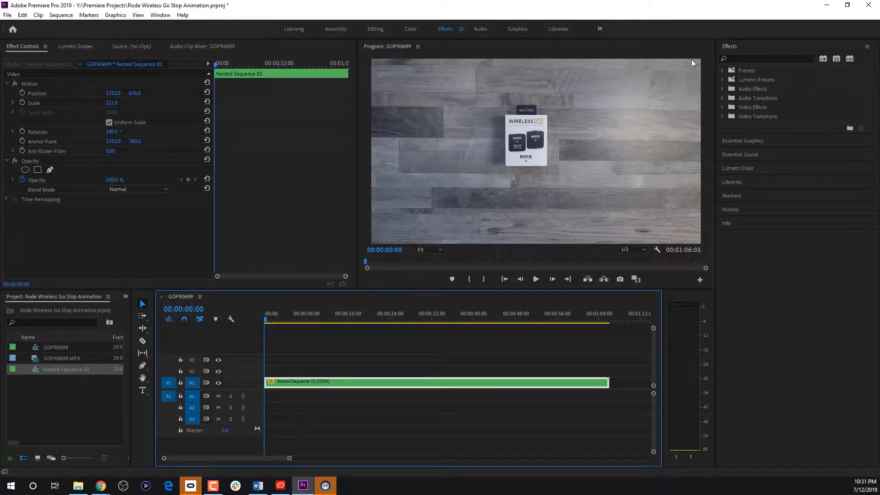
# Search the effects for 'po' and expand Posterize Time's frame rate control.
pyautogui.click(766, 58)
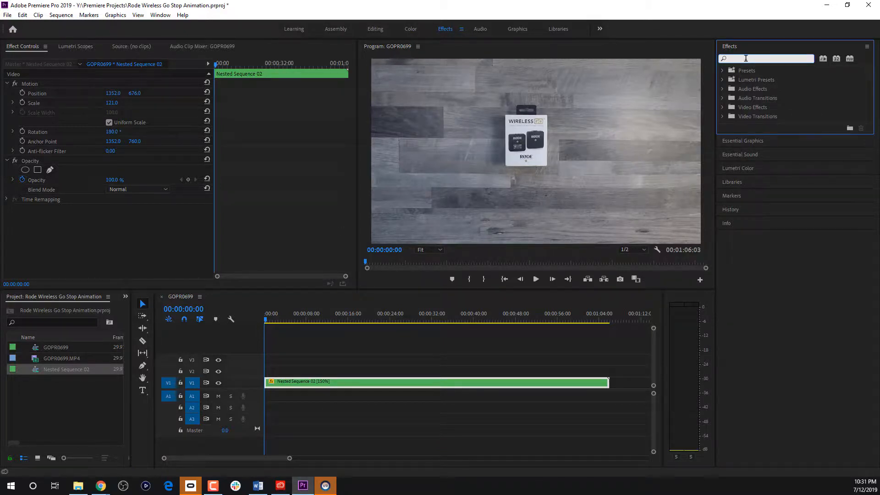
pyautogui.write('pos')
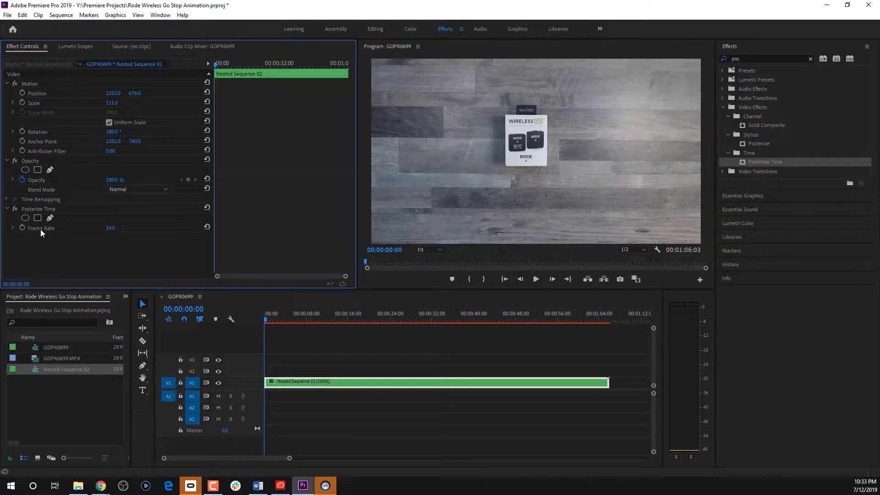
pyautogui.moveTo(110, 228)
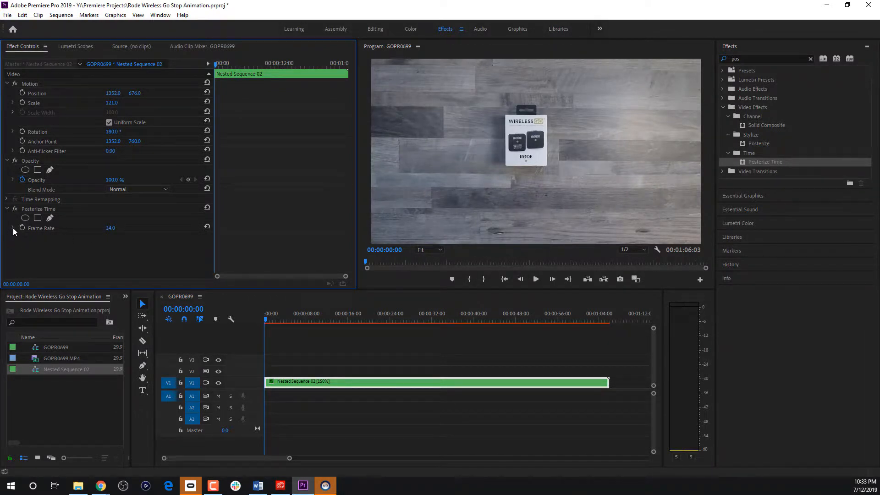
pyautogui.click(12, 228)
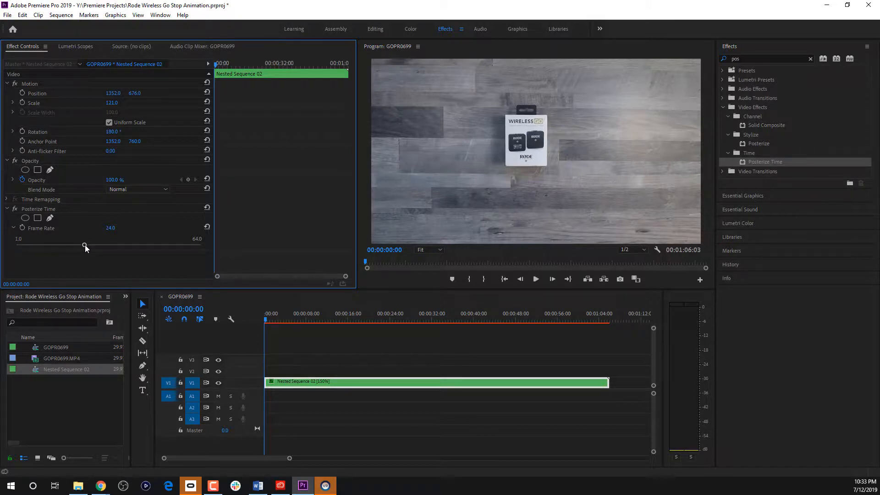
pyautogui.moveTo(88, 256)
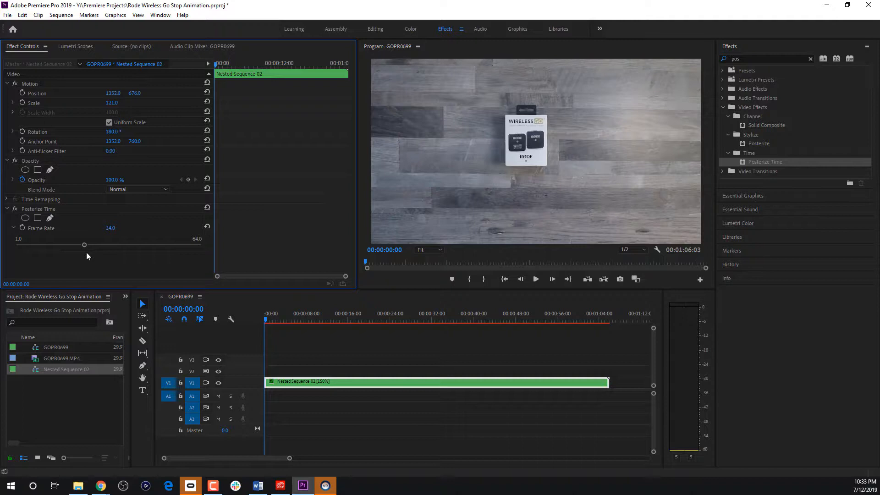
pyautogui.moveTo(103, 234)
pyautogui.write('4')
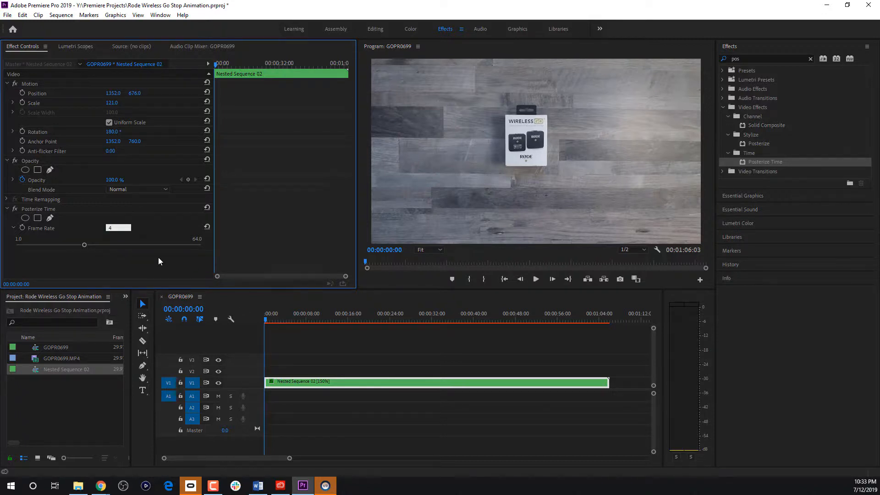
pyautogui.moveTo(536, 280)
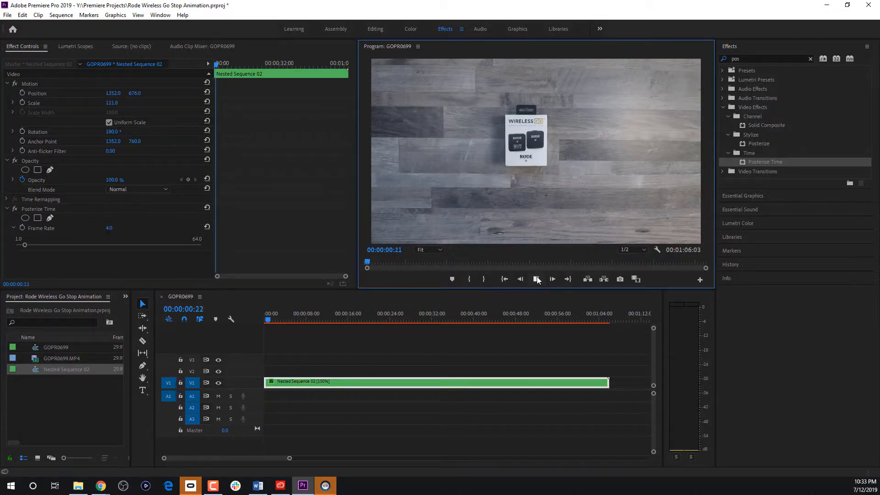
pyautogui.click(552, 279)
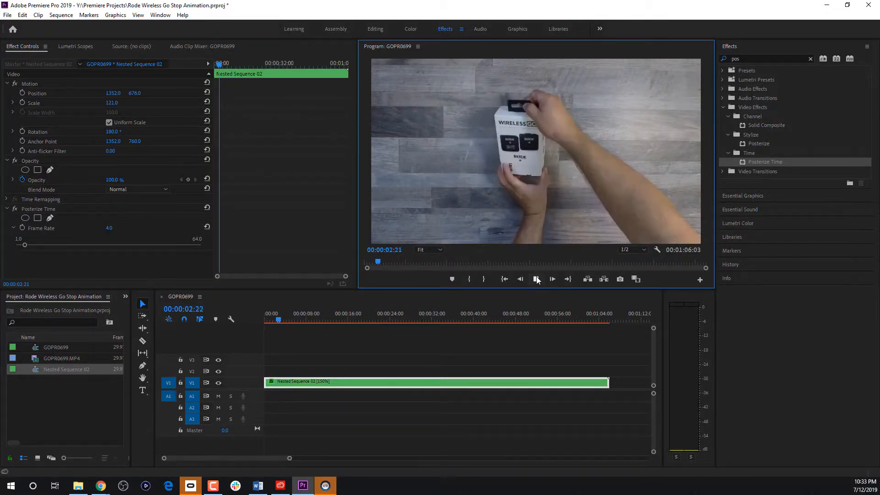
pyautogui.click(552, 279)
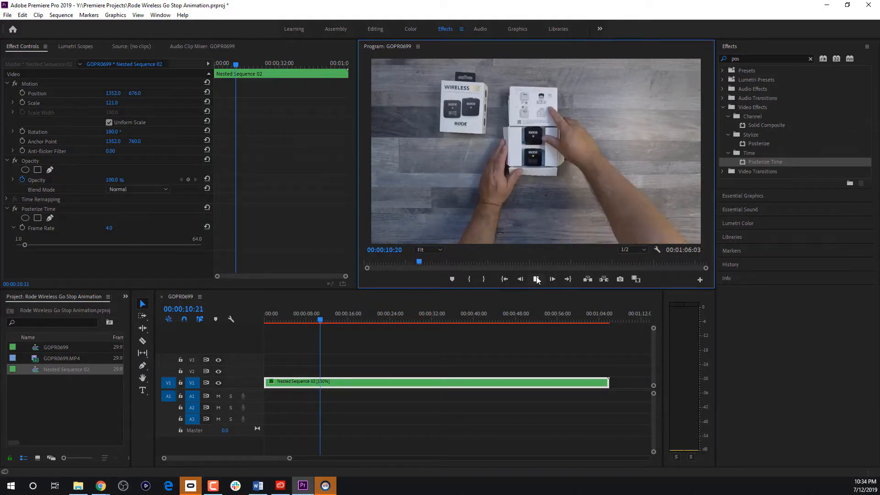
pyautogui.click(553, 279)
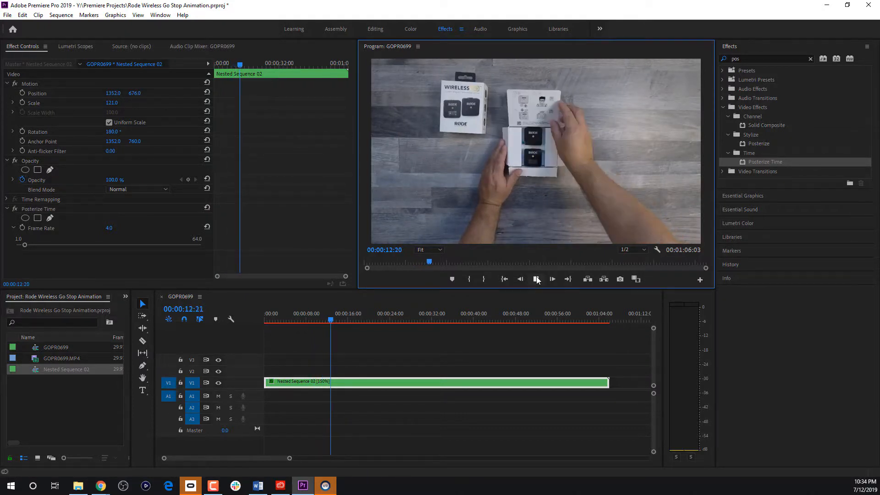
pyautogui.click(536, 279)
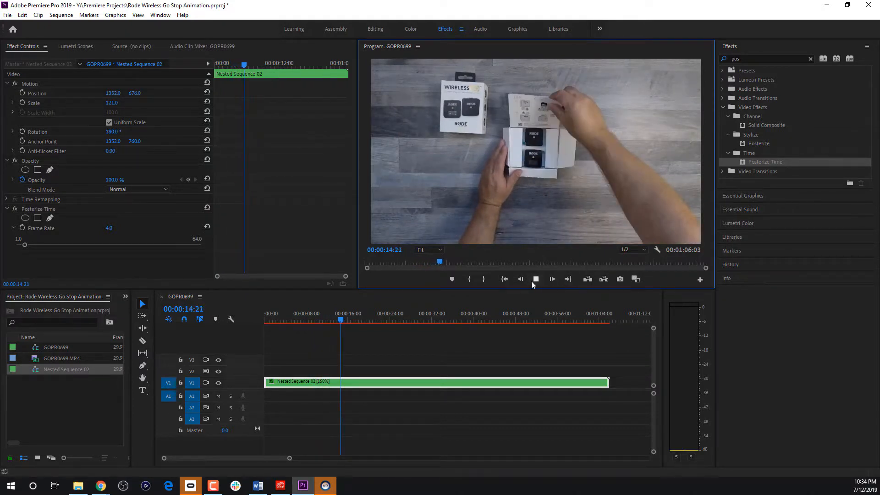